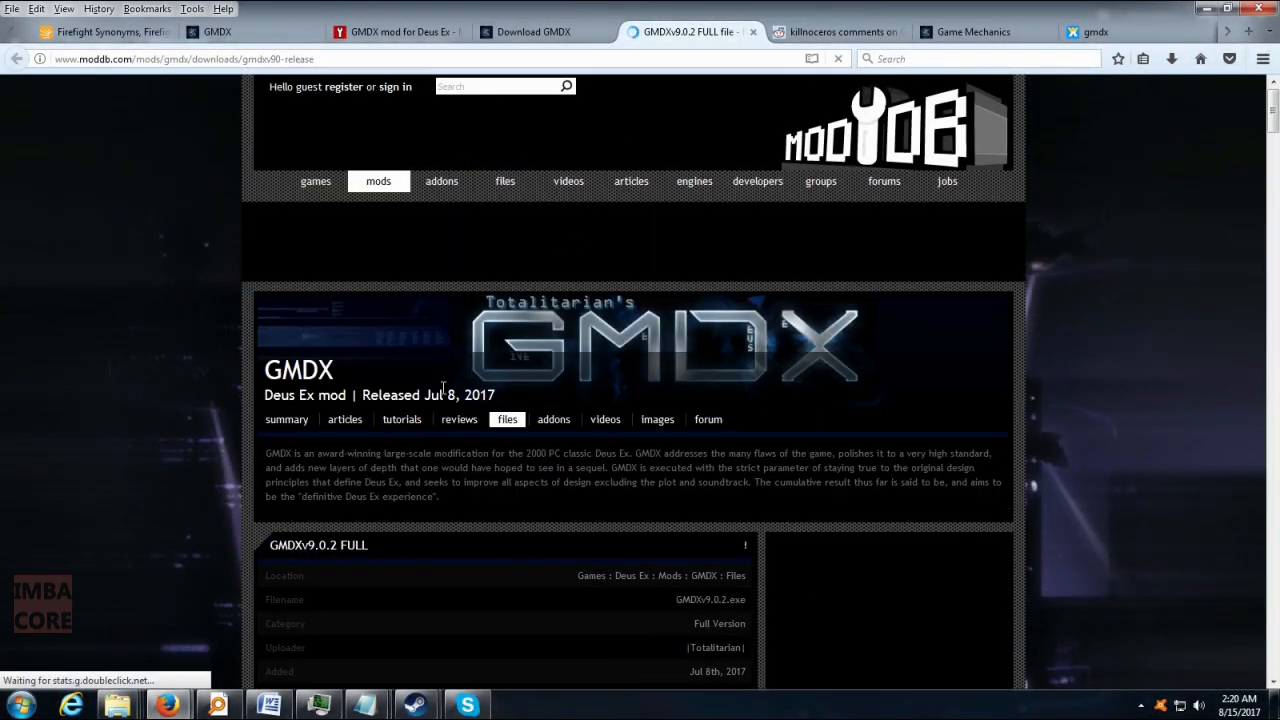
Download the GMDX v9.0.2 FULL installer from its ModDB file page
{"action": "scroll", "scroll_direction": "down", "scroll_amount": 3}
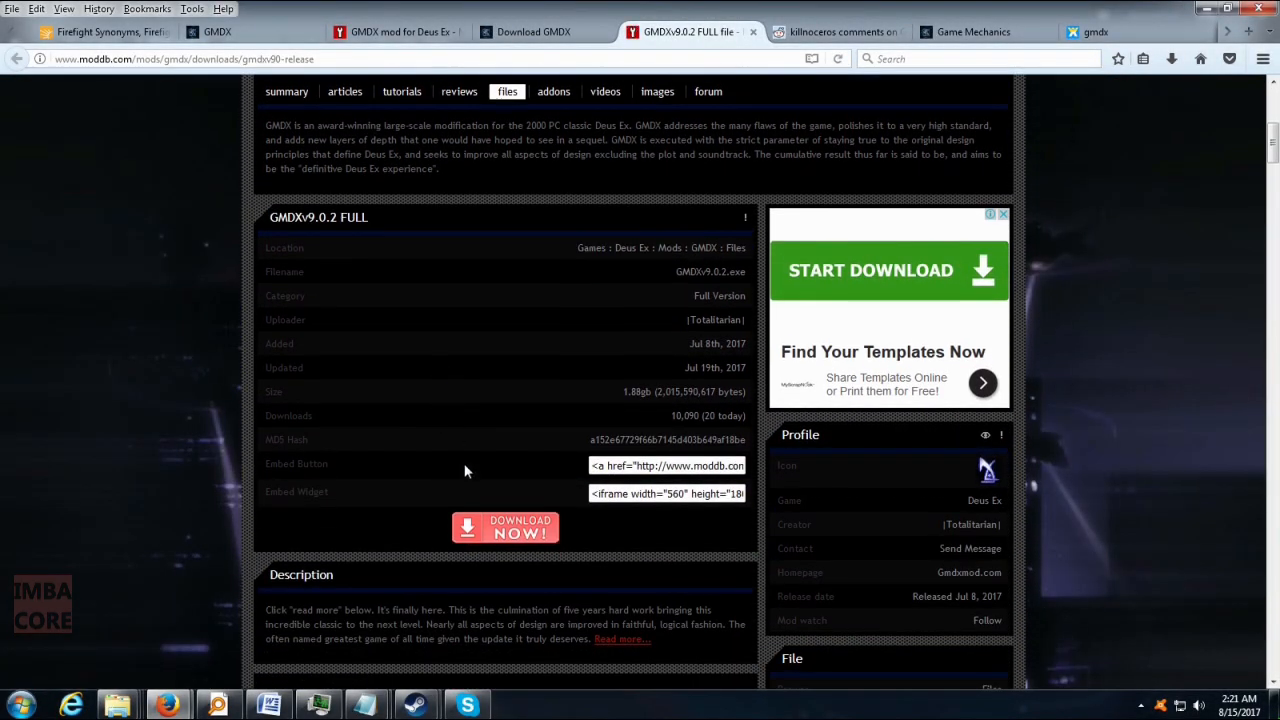
{"action": "left_click", "coordinate": [504, 528]}
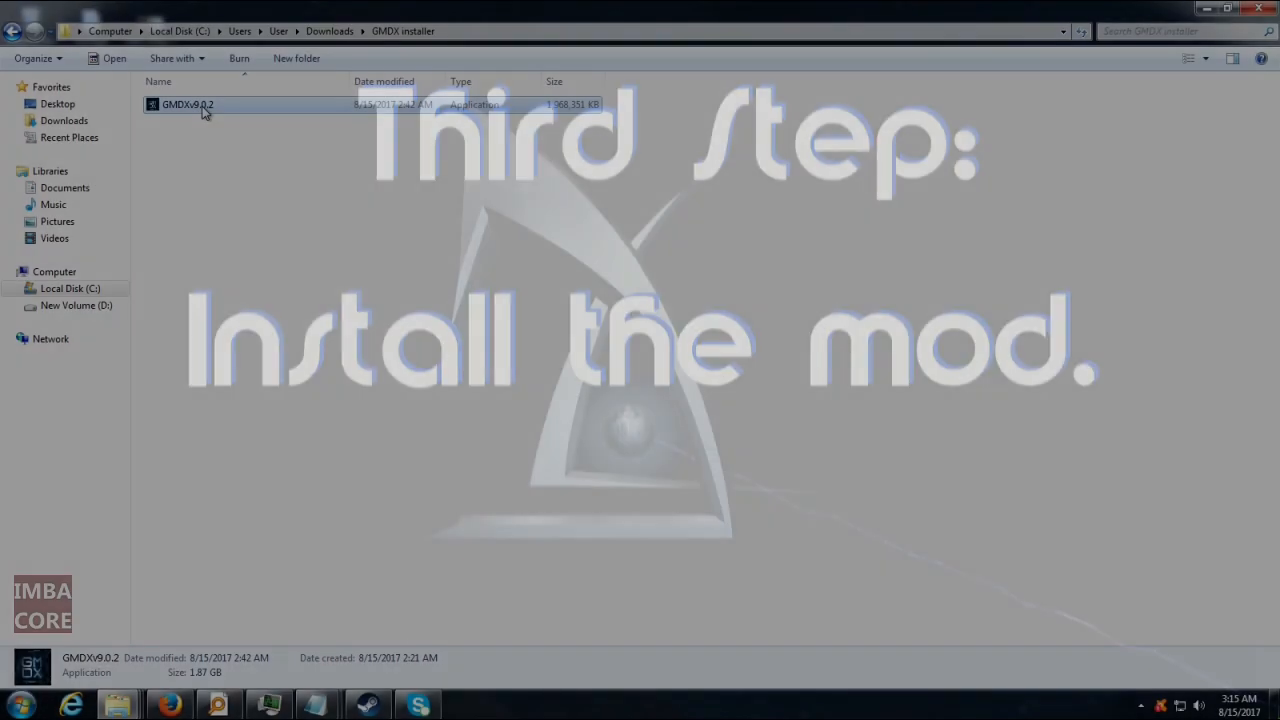
Run the GMDXv9.0.2 installer in English, acknowledging the unverified-publisher and prerequisites prompts
{"action": "double_click", "coordinate": [186, 104]}
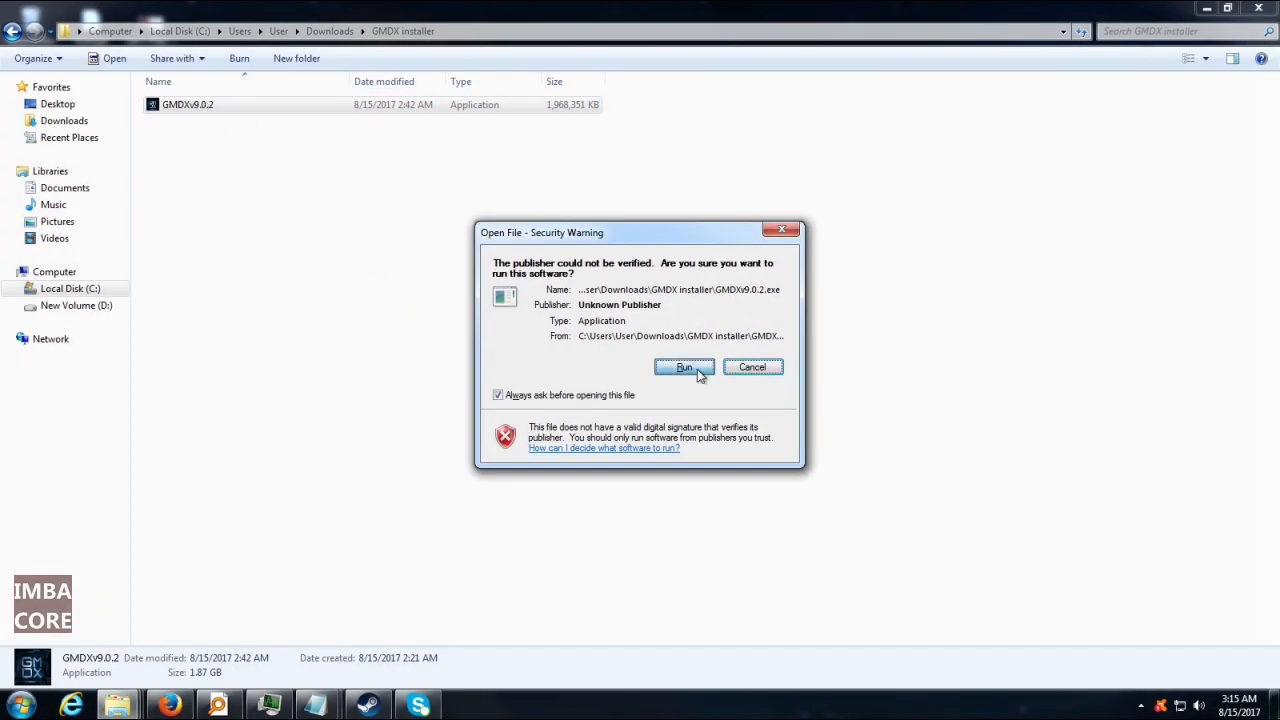
{"action": "left_click", "coordinate": [684, 368]}
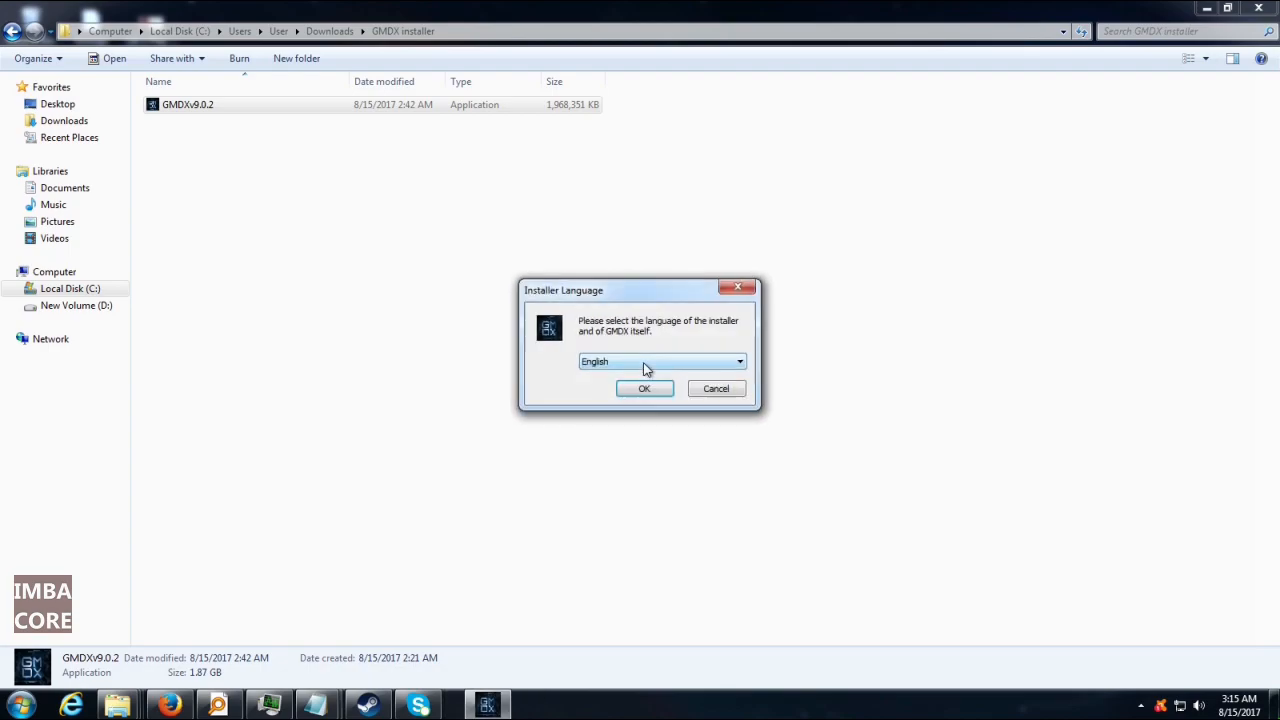
{"action": "left_click", "coordinate": [644, 388]}
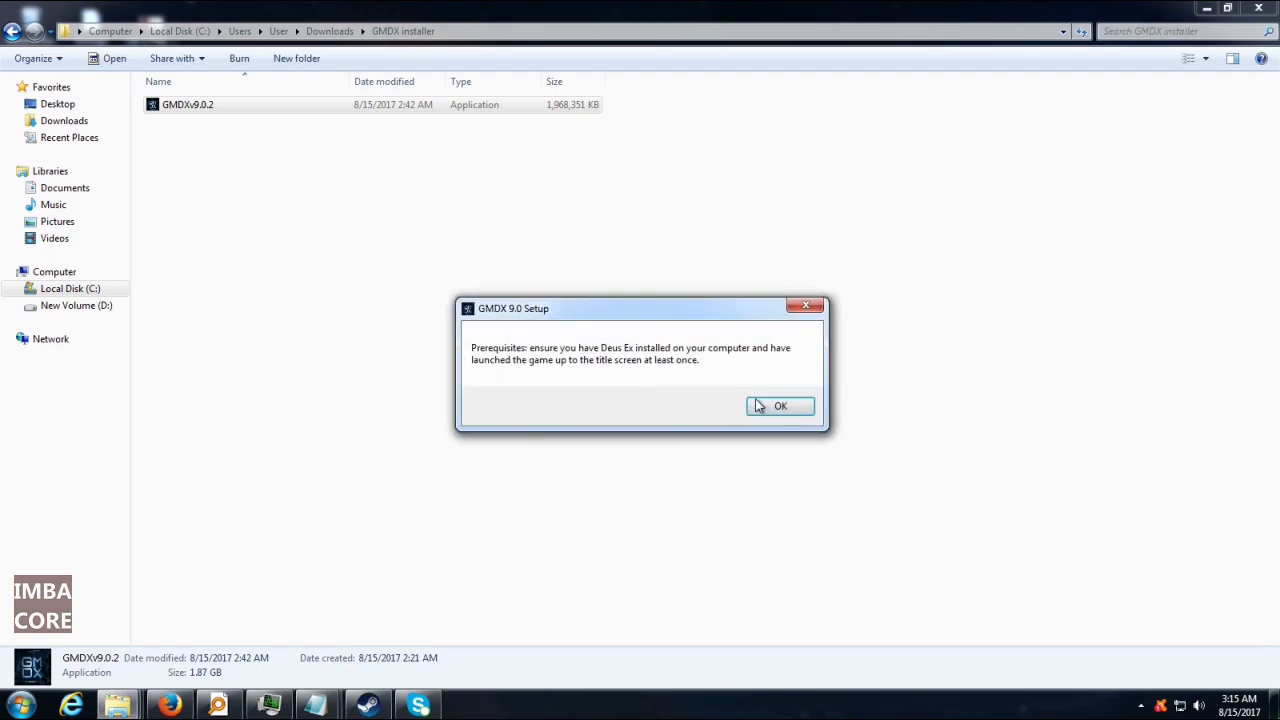
{"action": "left_click", "coordinate": [780, 406]}
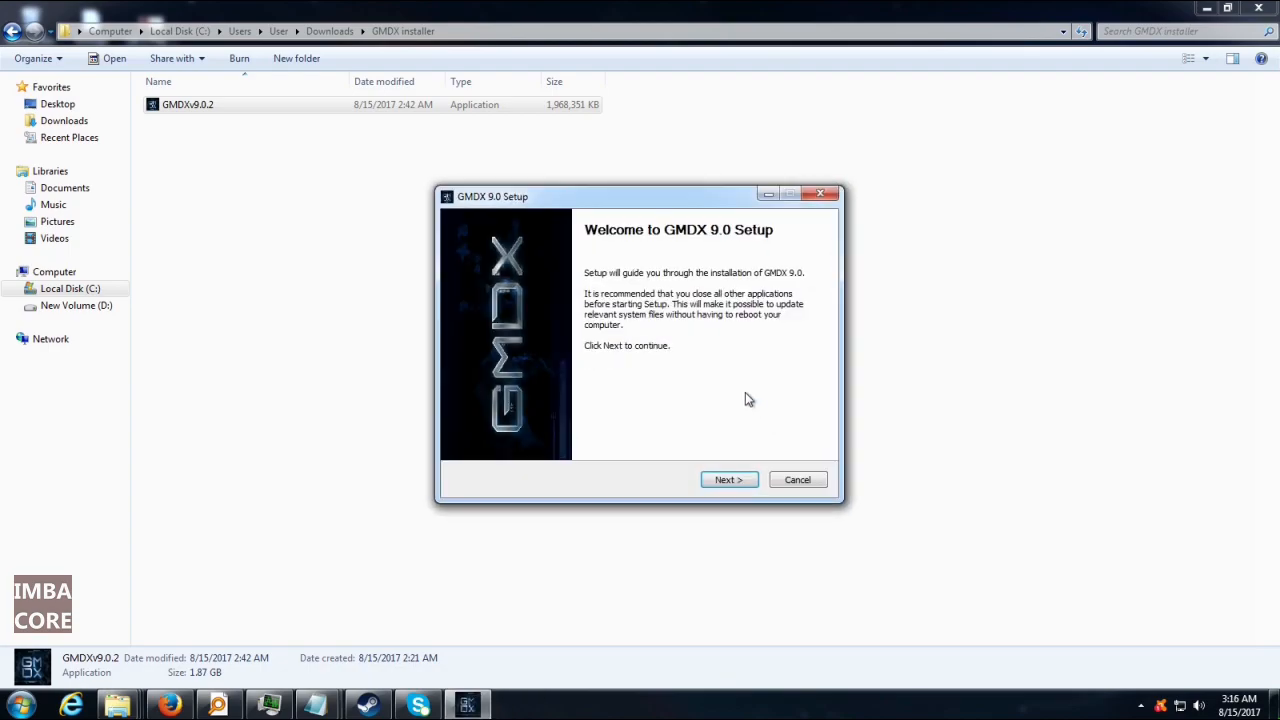
Accept the license and install GMDX 9.0 into the Steam Deus Ex folder
{"action": "left_click", "coordinate": [728, 480]}
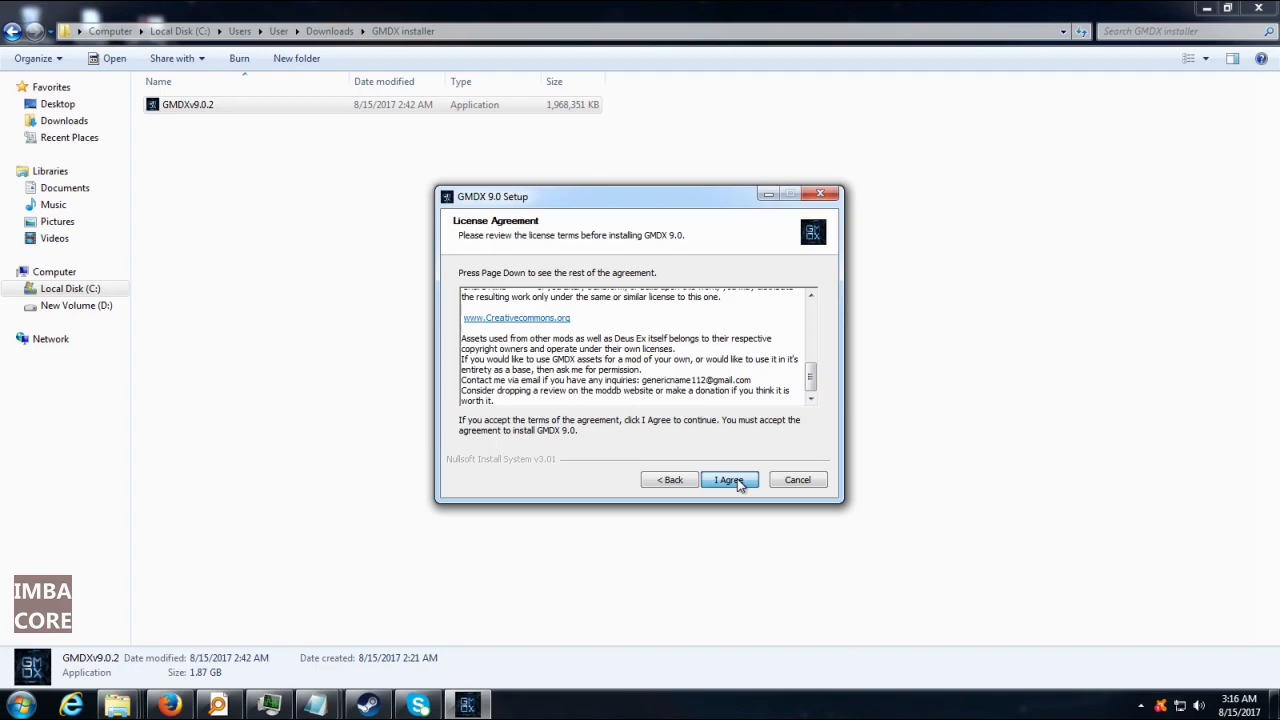
{"action": "left_click", "coordinate": [728, 480]}
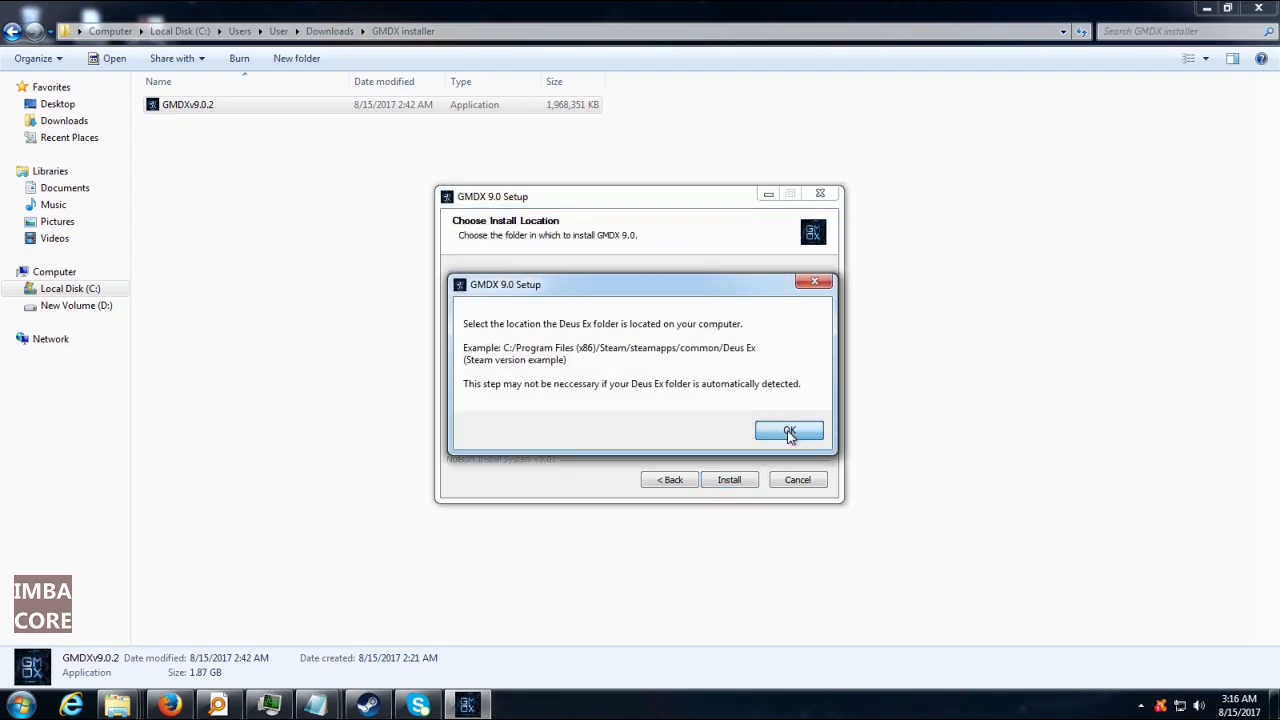
{"action": "left_click", "coordinate": [788, 432]}
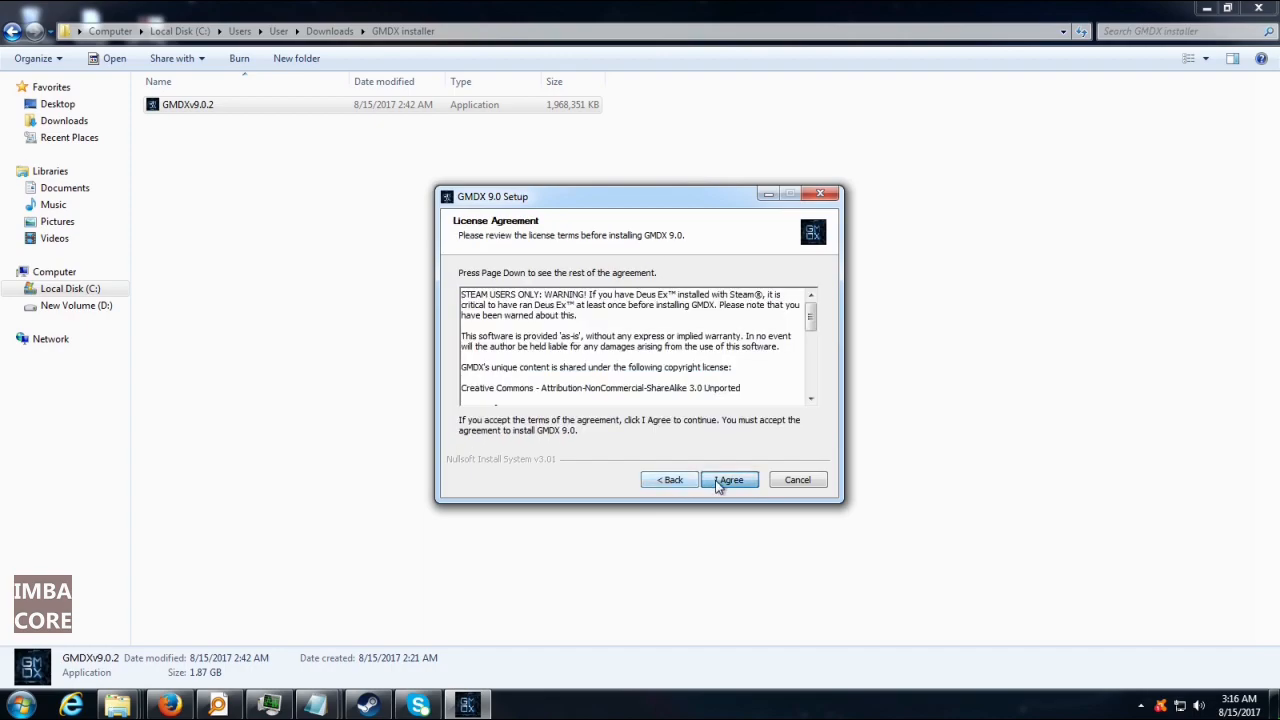
{"action": "left_click", "coordinate": [728, 480]}
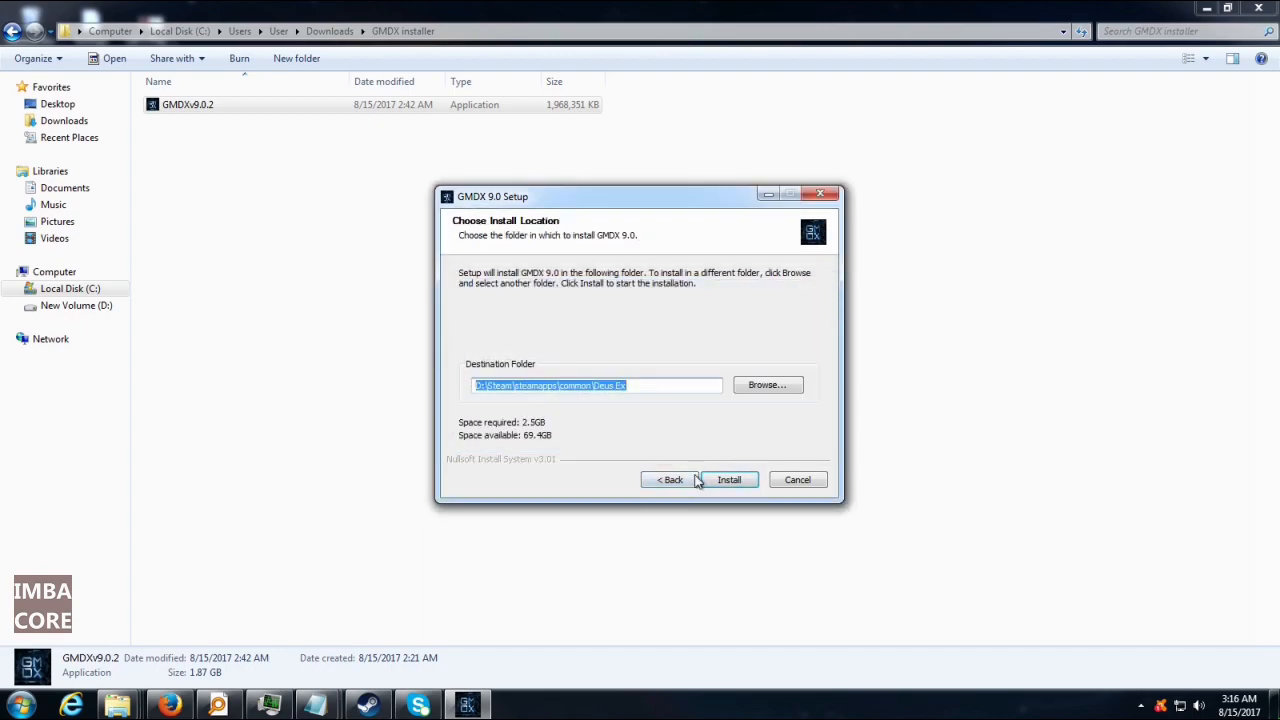
{"action": "left_click", "coordinate": [728, 480]}
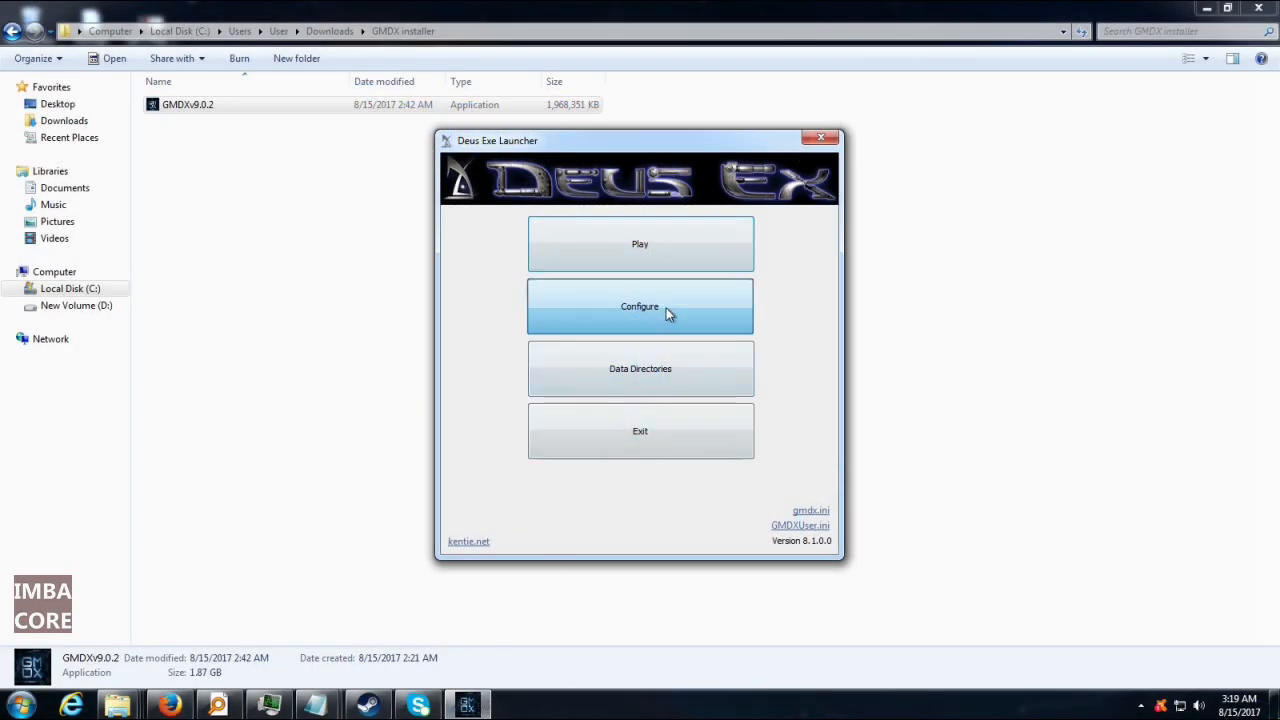
Pick a common screen resolution in the Deus Exe Launcher configuration
{"action": "left_click", "coordinate": [640, 306]}
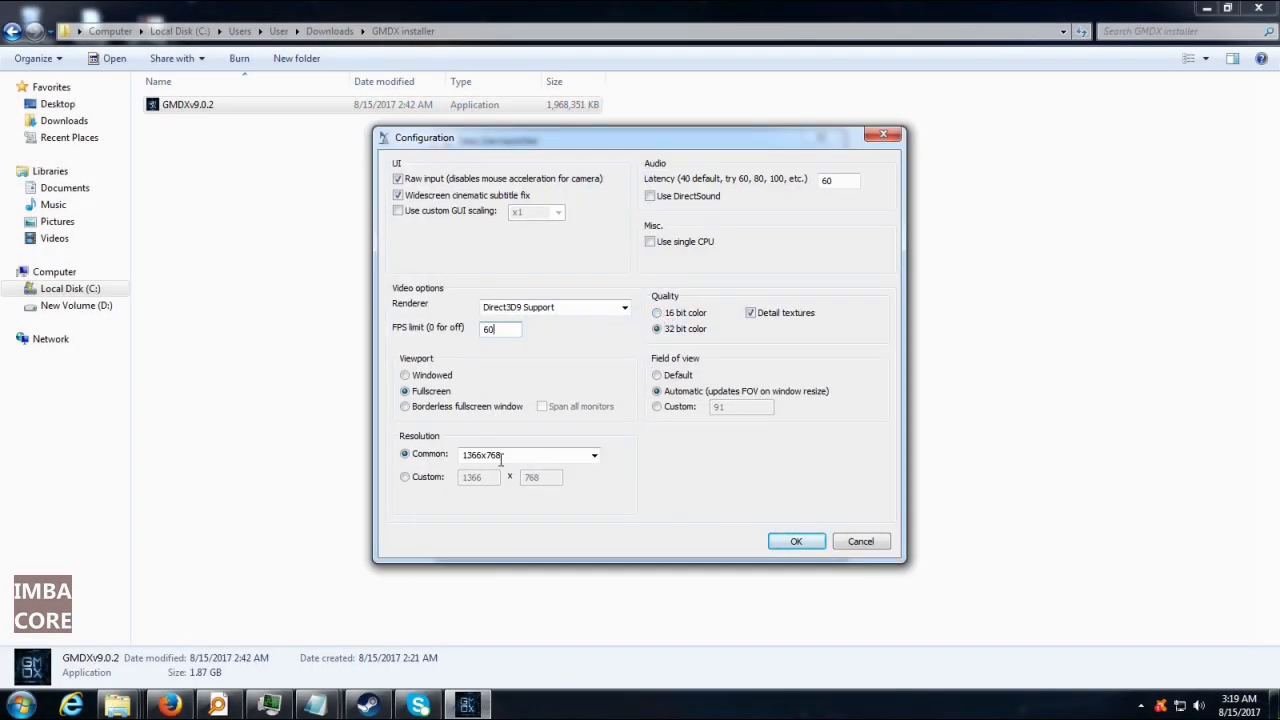
{"action": "left_click", "coordinate": [594, 456]}
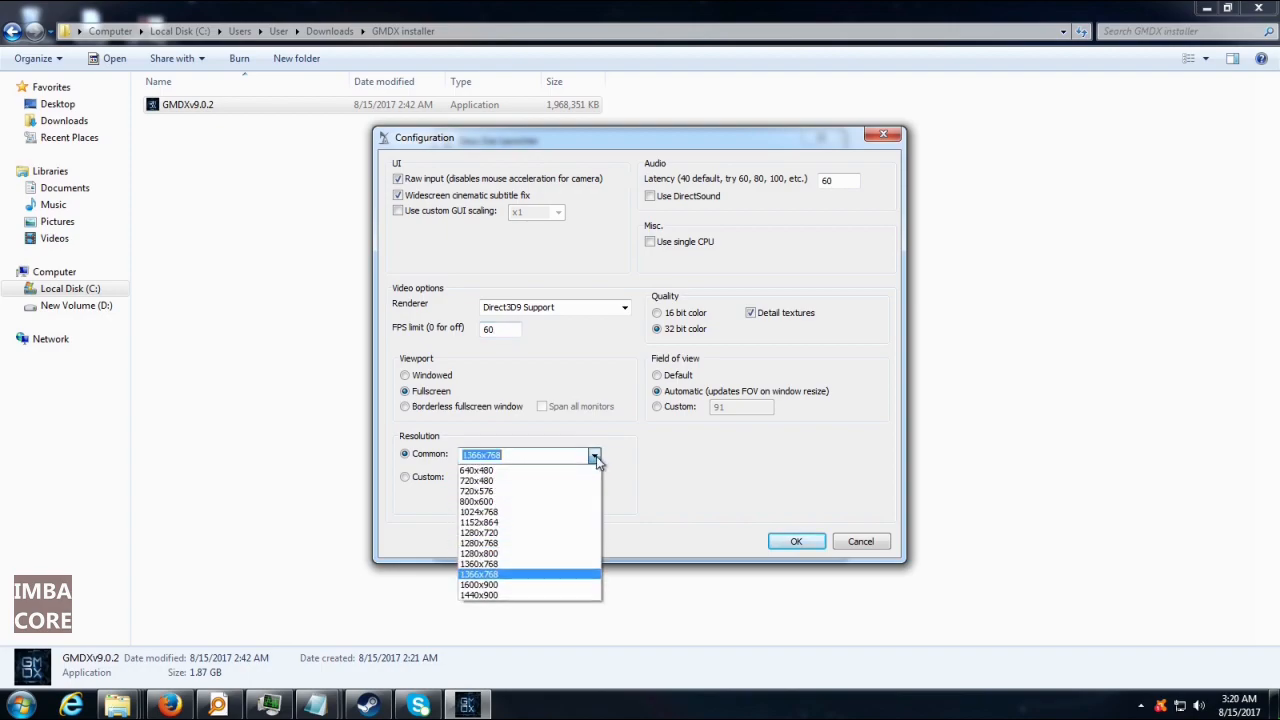
{"action": "left_click", "coordinate": [480, 584]}
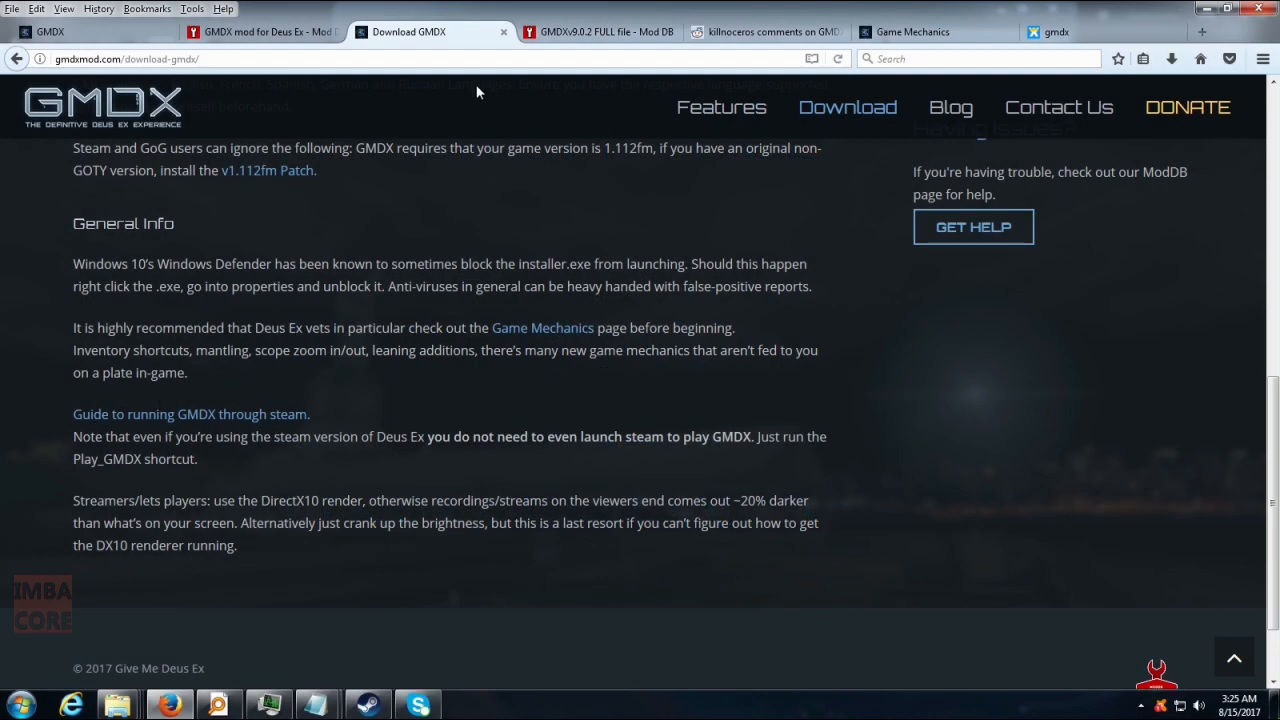
Follow the 'Guide to running GMDX through steam' link to its Reddit thread
{"action": "left_click", "coordinate": [764, 32]}
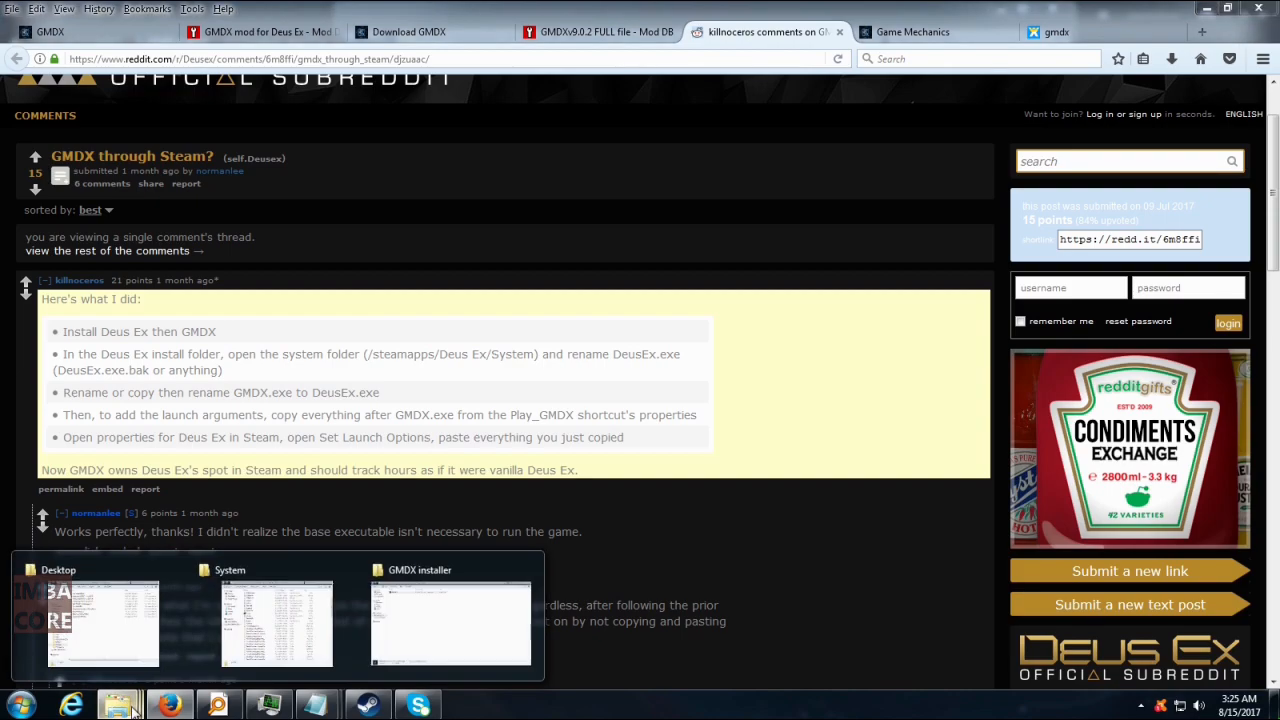
Bring the Deus Ex System folder forward and show the Play_GMDX shortcut's properties
{"action": "left_click", "coordinate": [278, 620]}
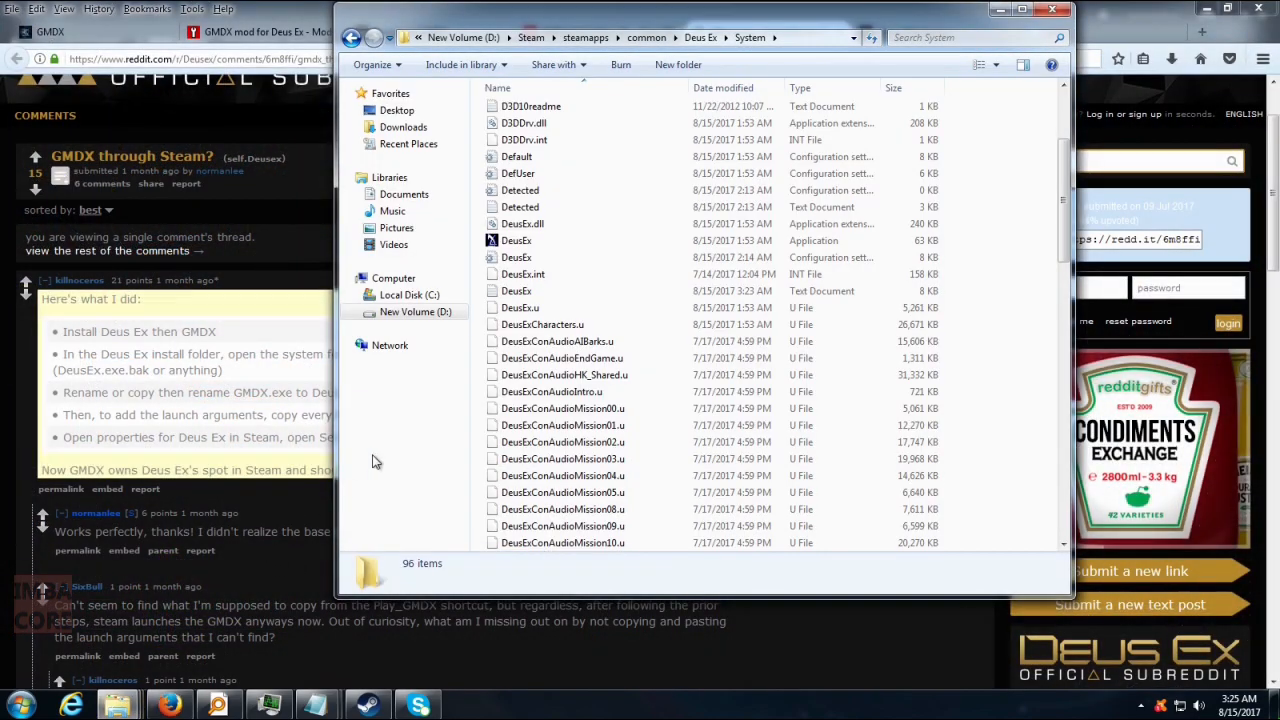
{"action": "left_click", "coordinate": [516, 240]}
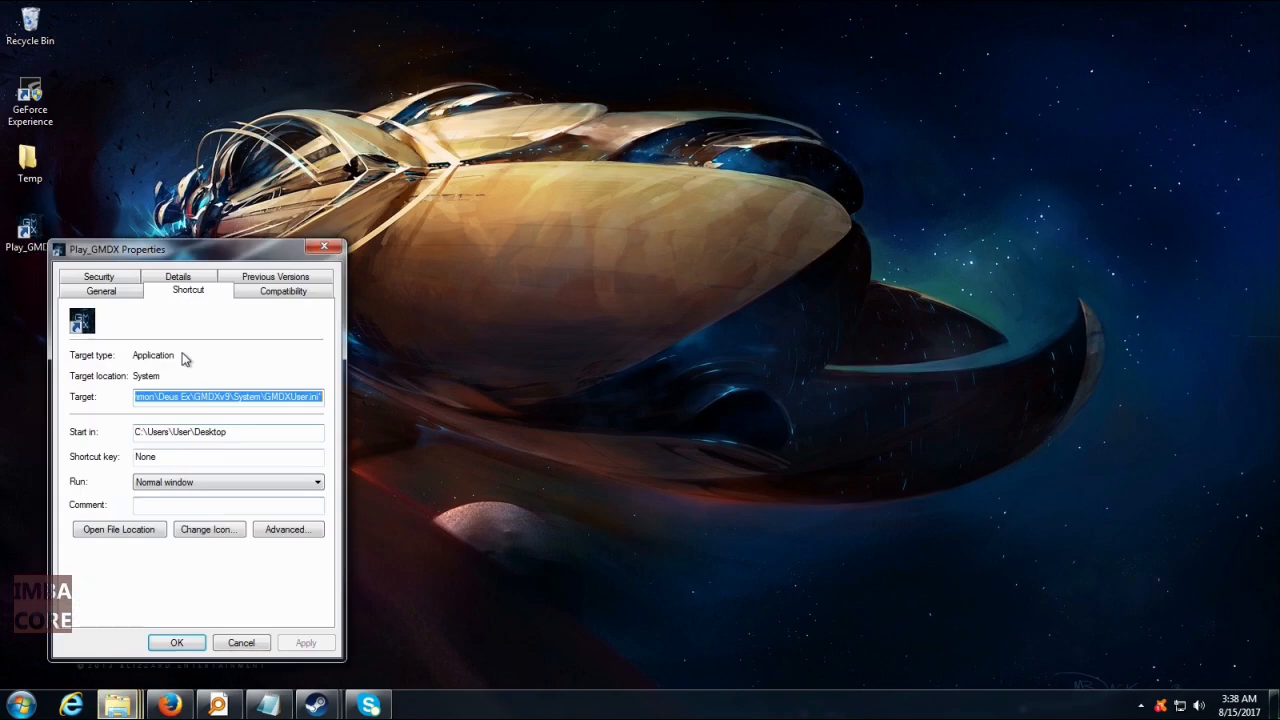
Copy the Play_GMDX shortcut target and paste it into a blank Notepad note
{"action": "right_click", "coordinate": [228, 396]}
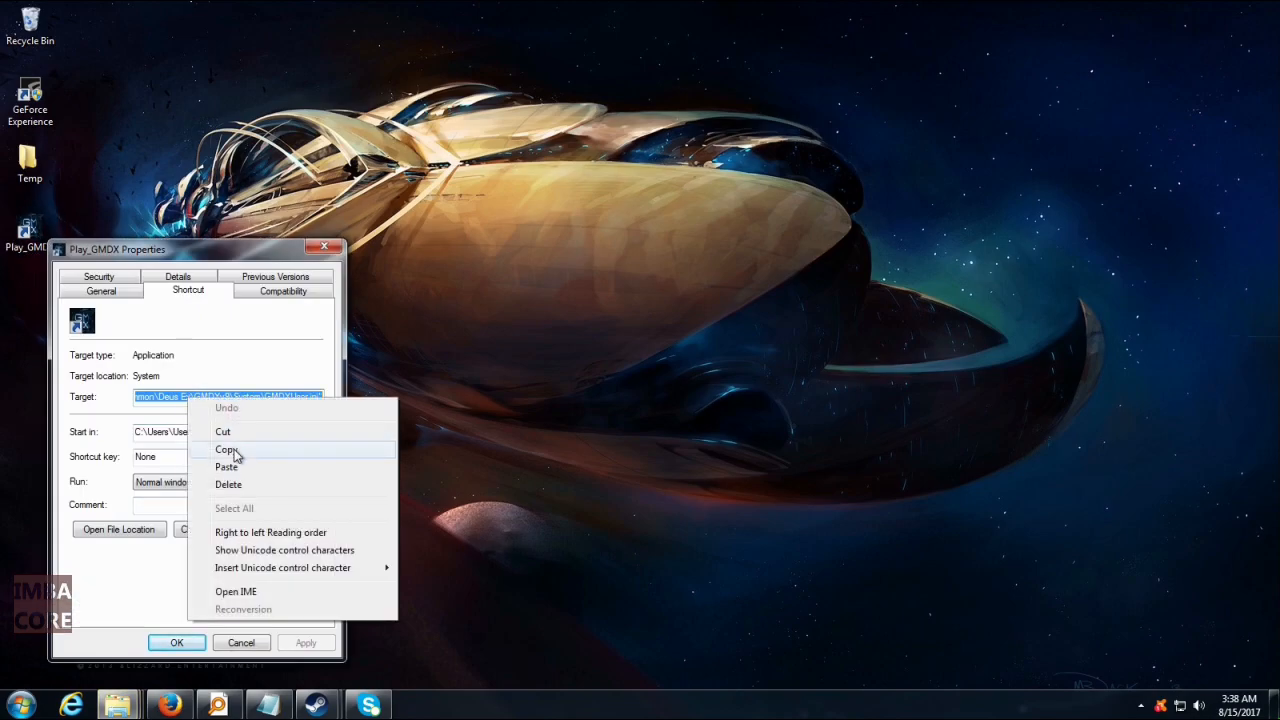
{"action": "left_click", "coordinate": [228, 448]}
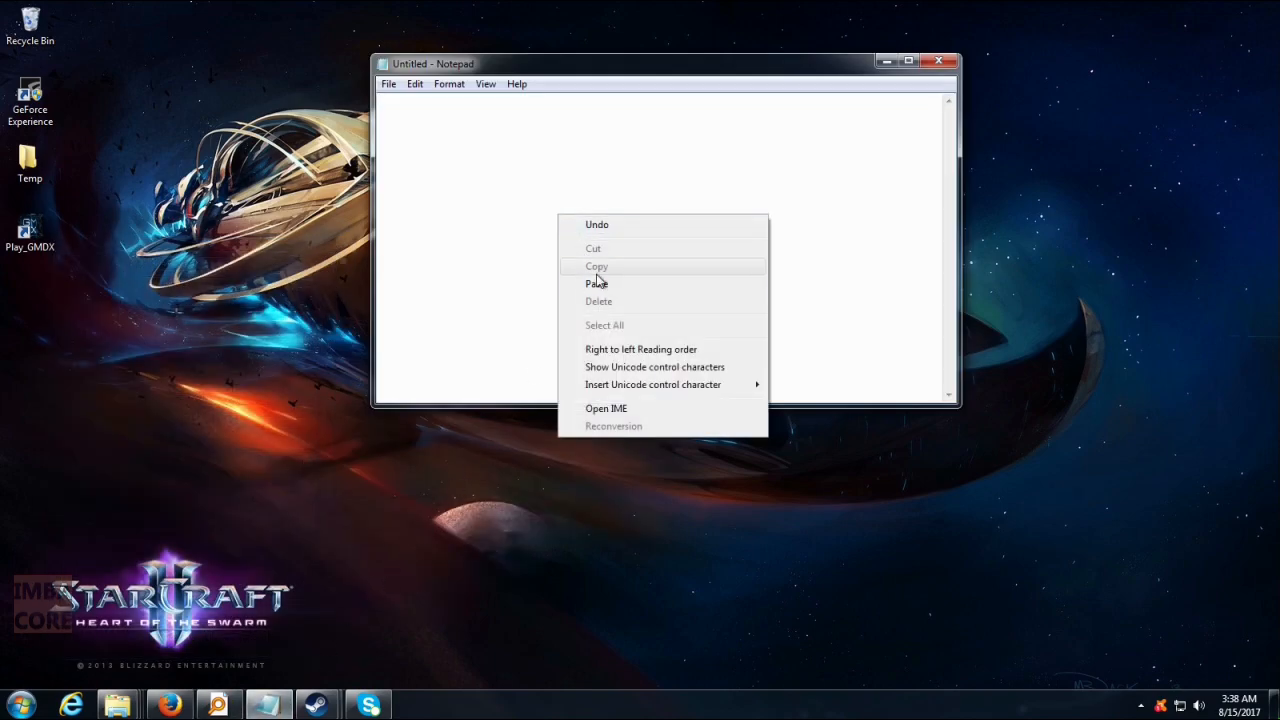
{"action": "left_click", "coordinate": [596, 284]}
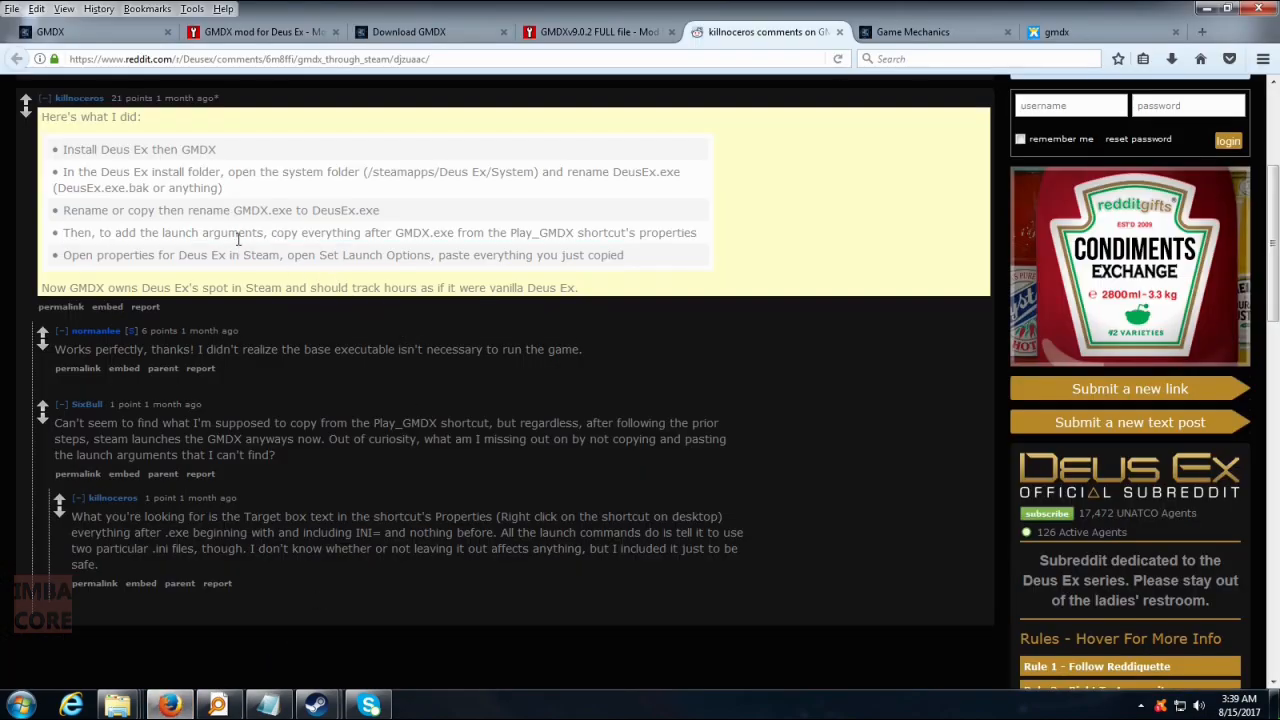
Copy just the ini launch arguments that follow the .exe path
{"action": "left_click_drag", "start_coordinate": [238, 232], "coordinate": [648, 232]}
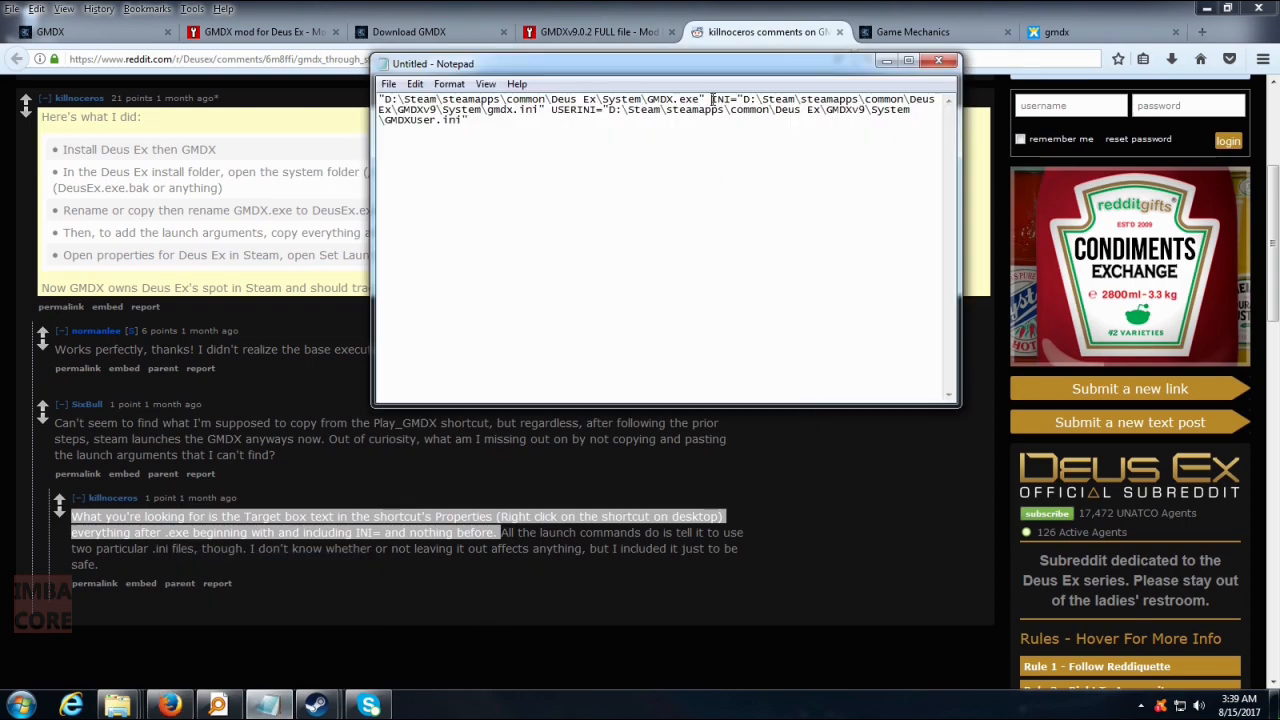
{"action": "right_click", "coordinate": [738, 110]}
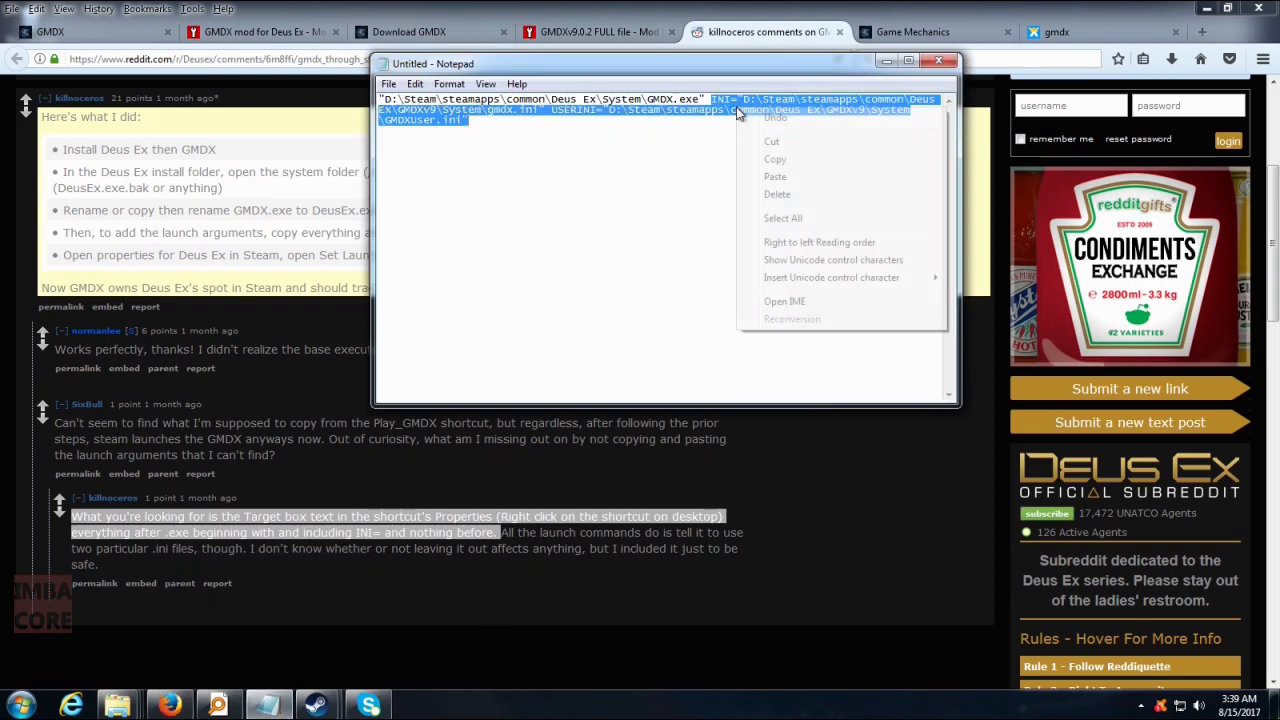
{"action": "left_click", "coordinate": [524, 282]}
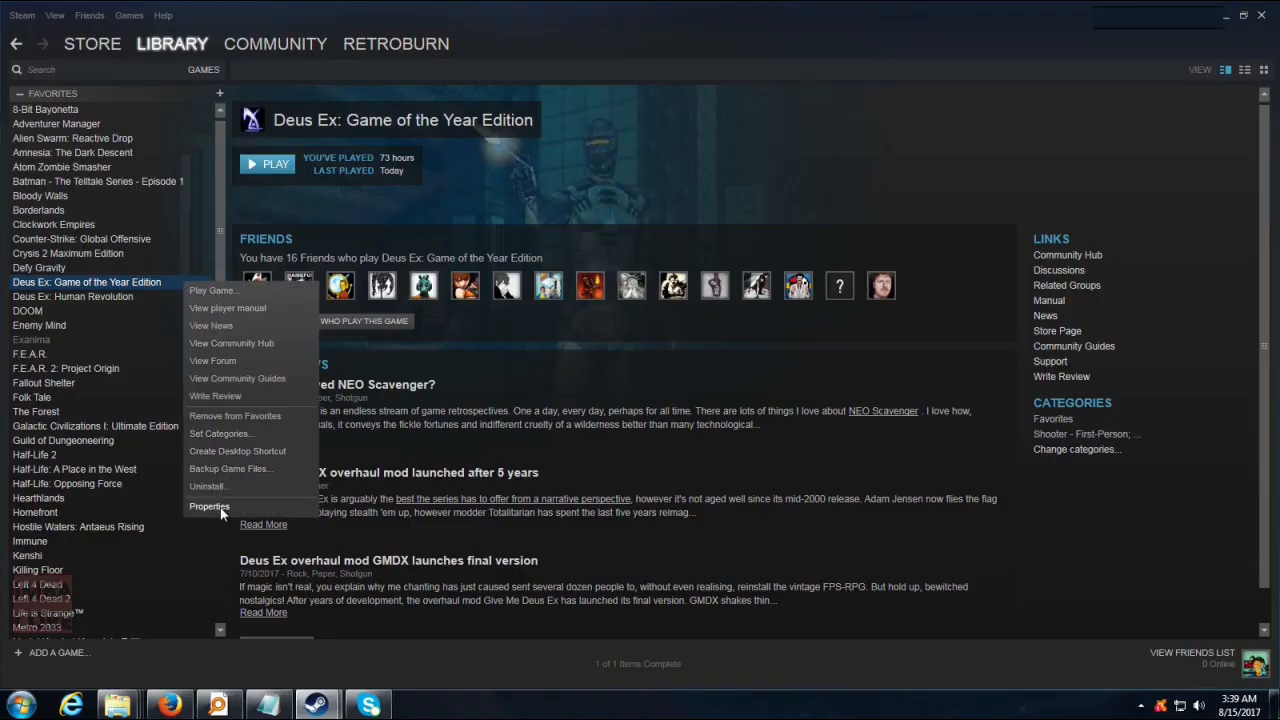
Paste the GMDX ini arguments as Steam launch options for Deus Ex: Game of the Year Edition
{"action": "left_click", "coordinate": [208, 506]}
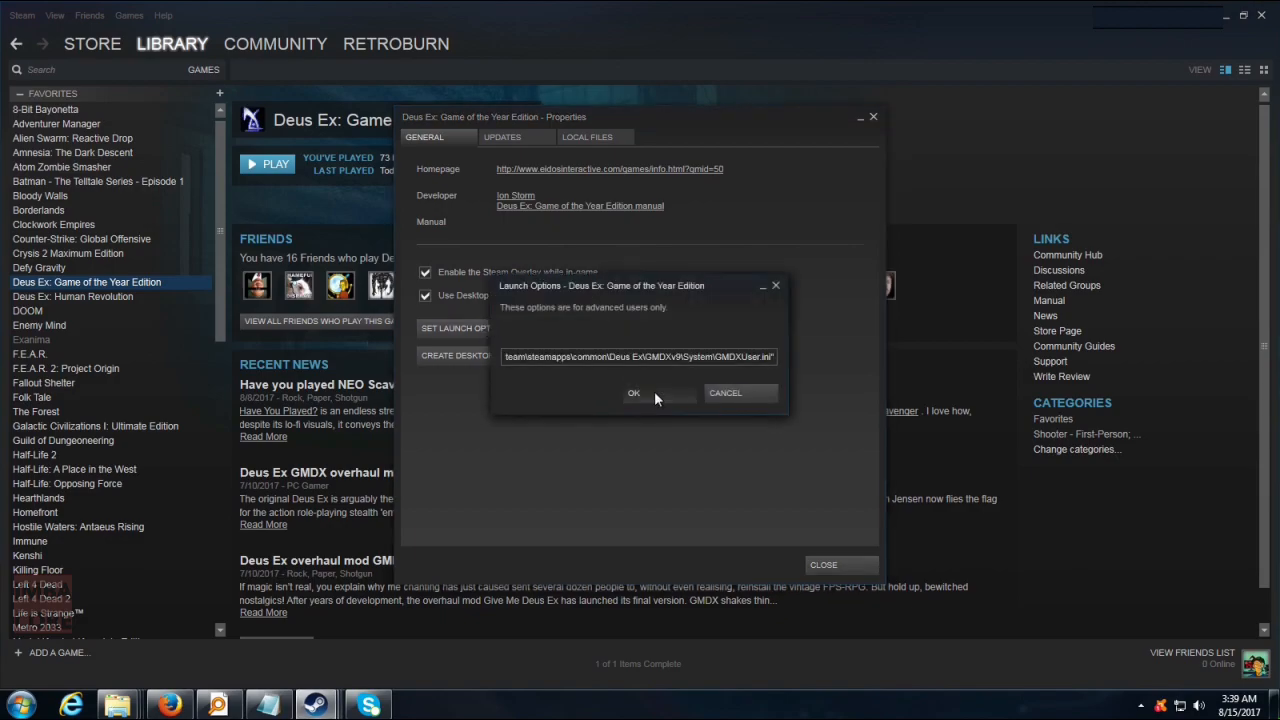
{"action": "left_click", "coordinate": [634, 392]}
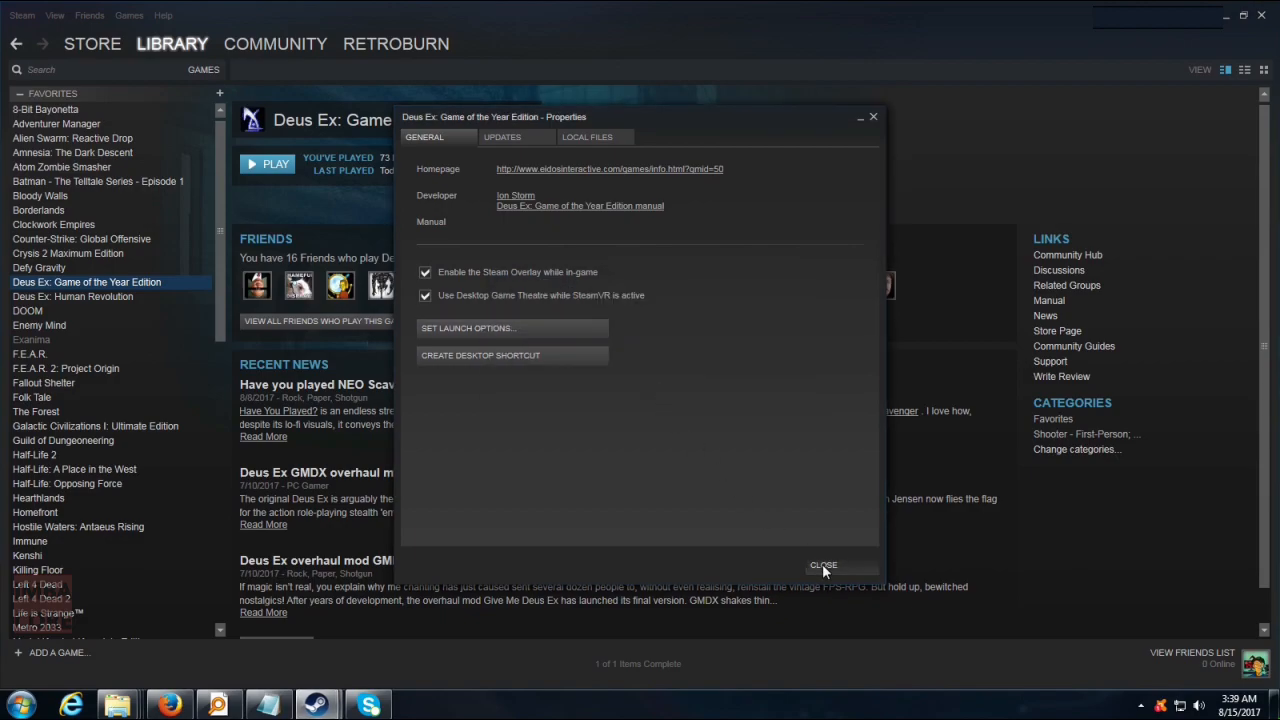
{"action": "left_click", "coordinate": [824, 564]}
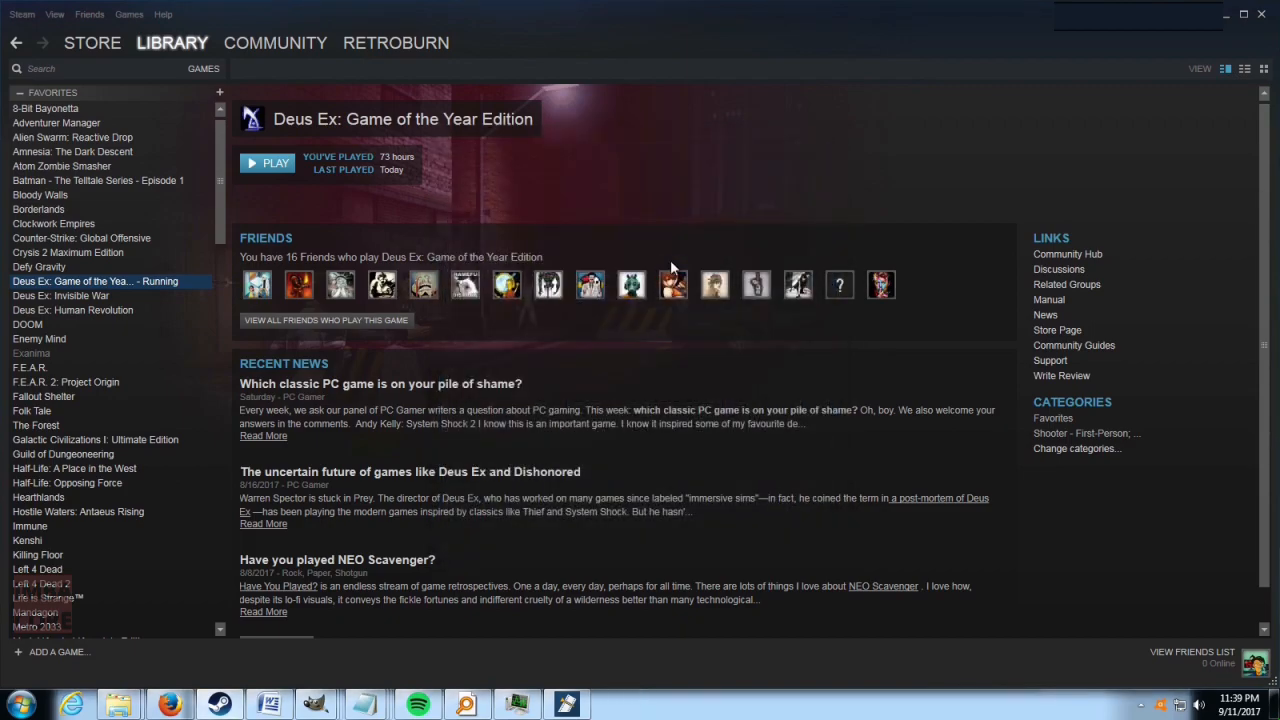
{"action": "mouse_move", "coordinate": [892, 198]}
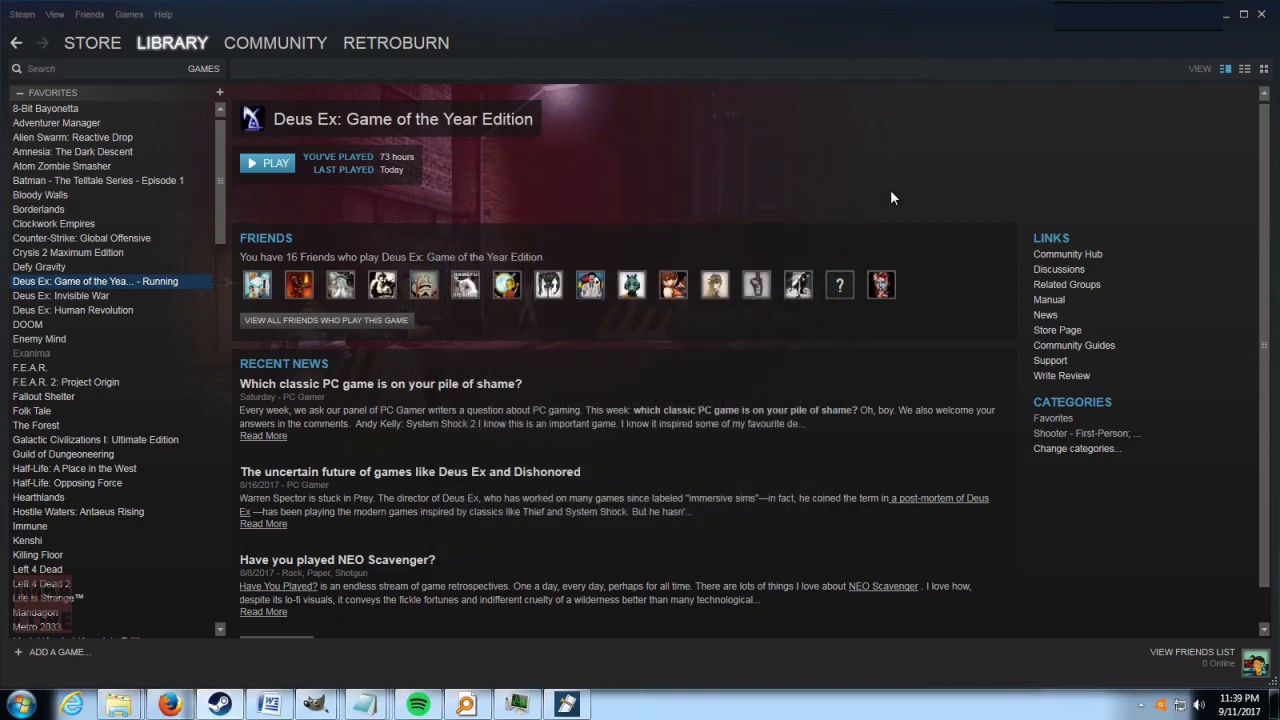
Play Deus Ex from Steam until the Give Me Deus Ex main menu appears
{"action": "left_click", "coordinate": [268, 162]}
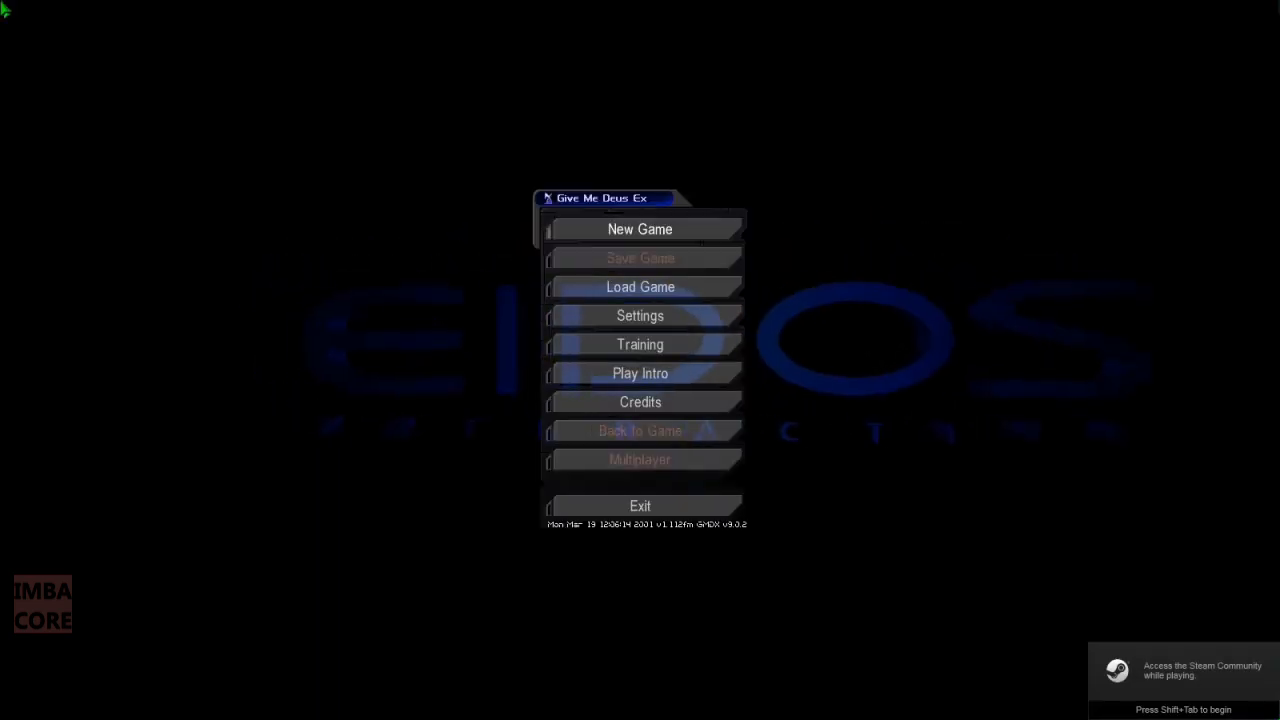